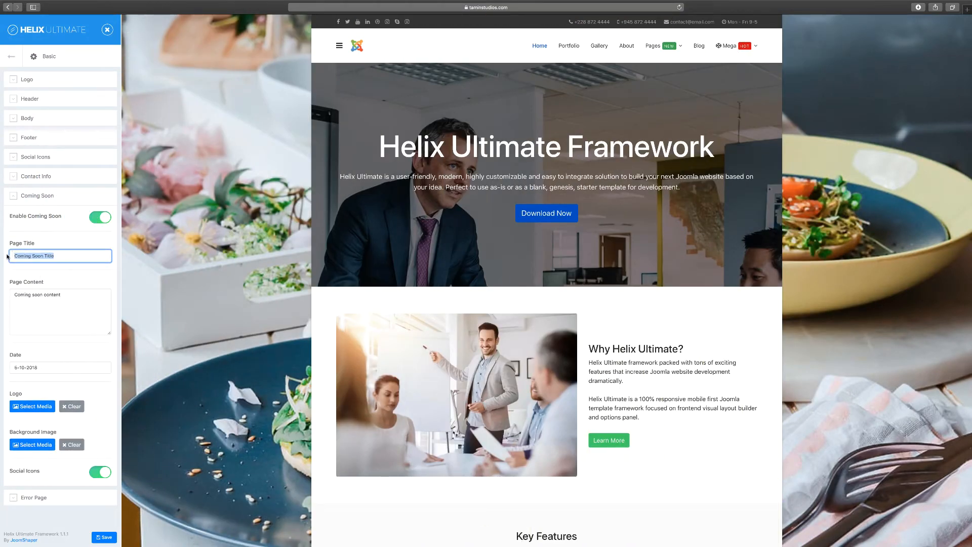
# Set the coming-soon page title to 'Working On Something BIG' and the countdown date to 12-12-2019.
pyautogui.write('Working On Something')
pyautogui.click(60, 367)
pyautogui.write('9')
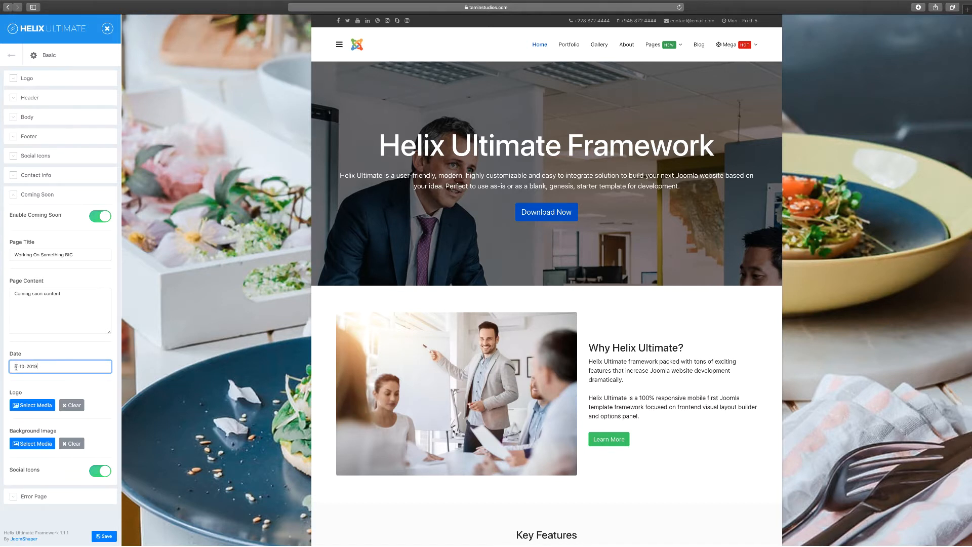
pyautogui.write('16-10-2019')
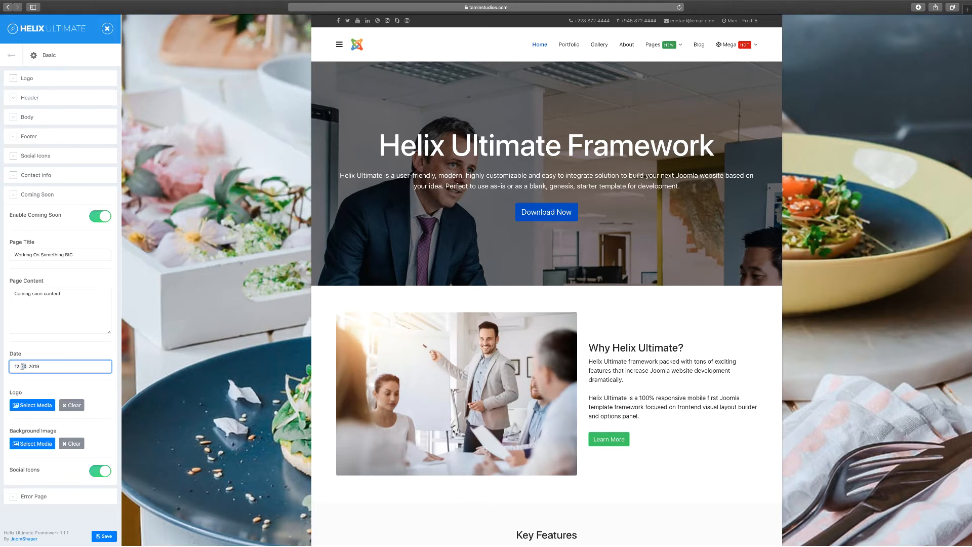
pyautogui.write('12-12-2019')
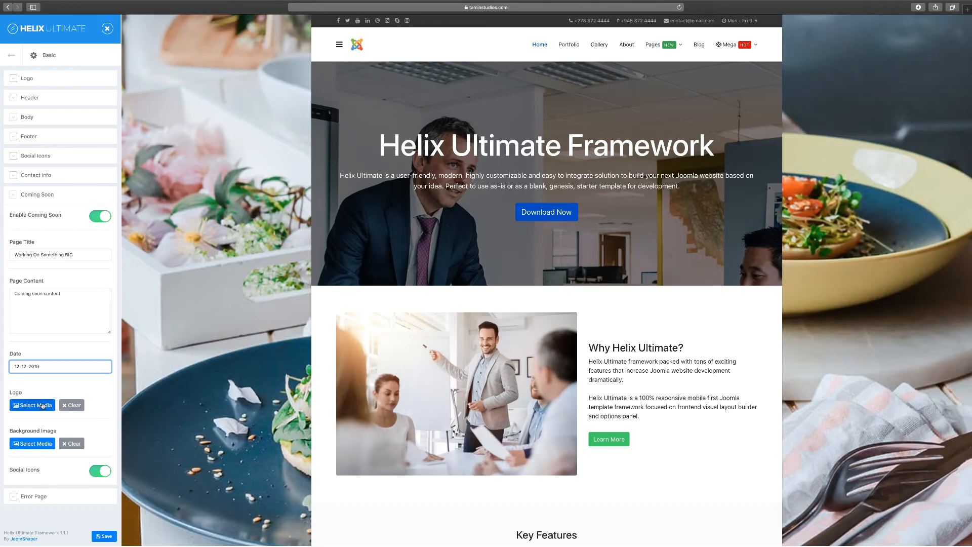
# Use joomla_black.png as the coming-soon page logo.
pyautogui.click(32, 405)
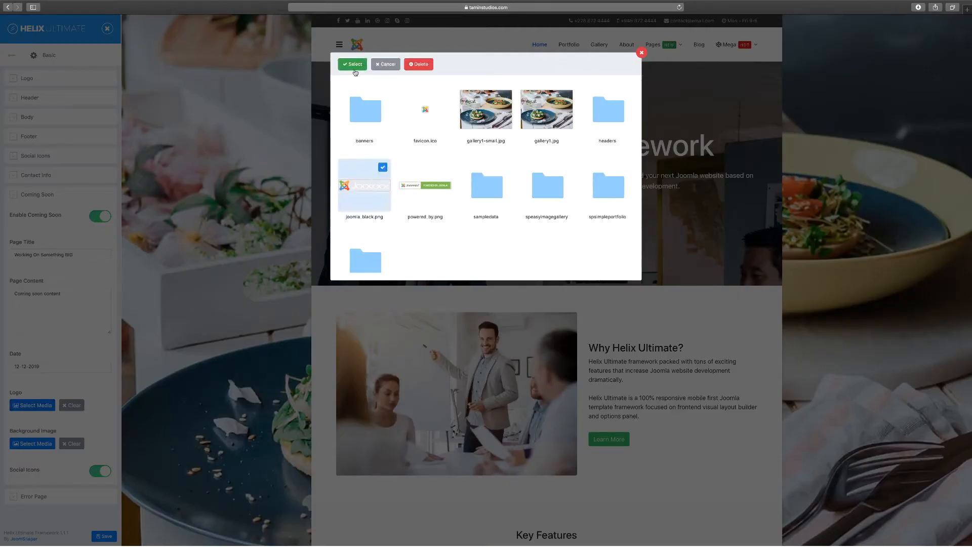
pyautogui.click(352, 64)
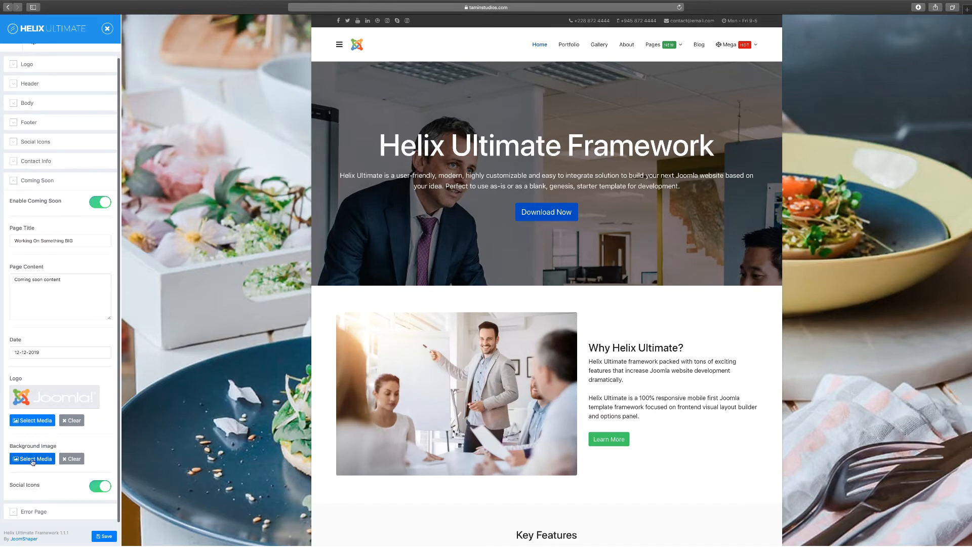
# Use the gallery1.jpg food photo as the coming-soon background image.
pyautogui.click(32, 458)
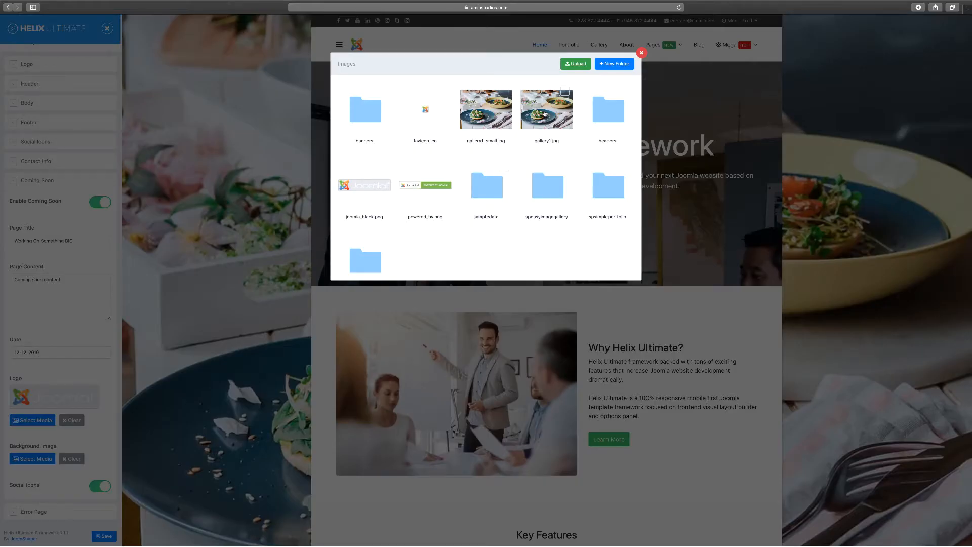
pyautogui.click(545, 109)
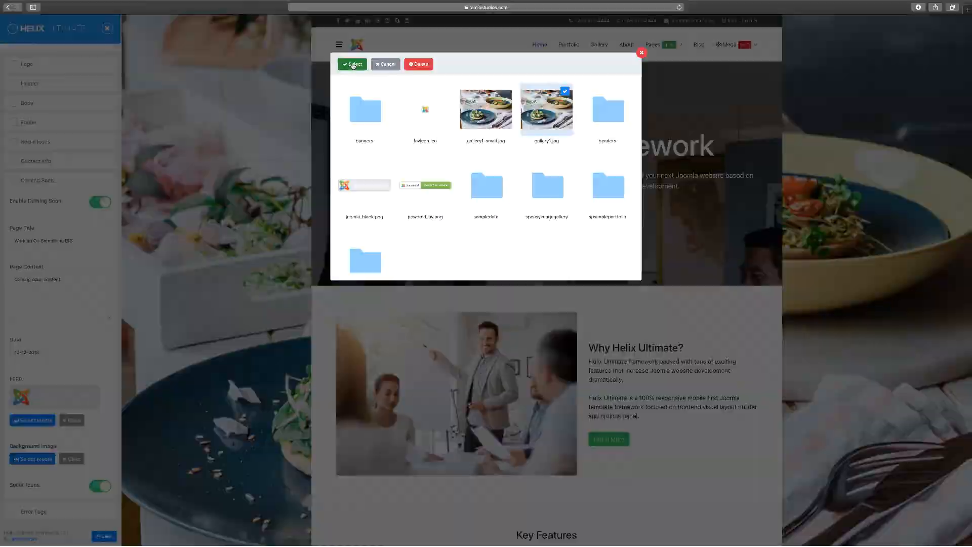
pyautogui.click(352, 64)
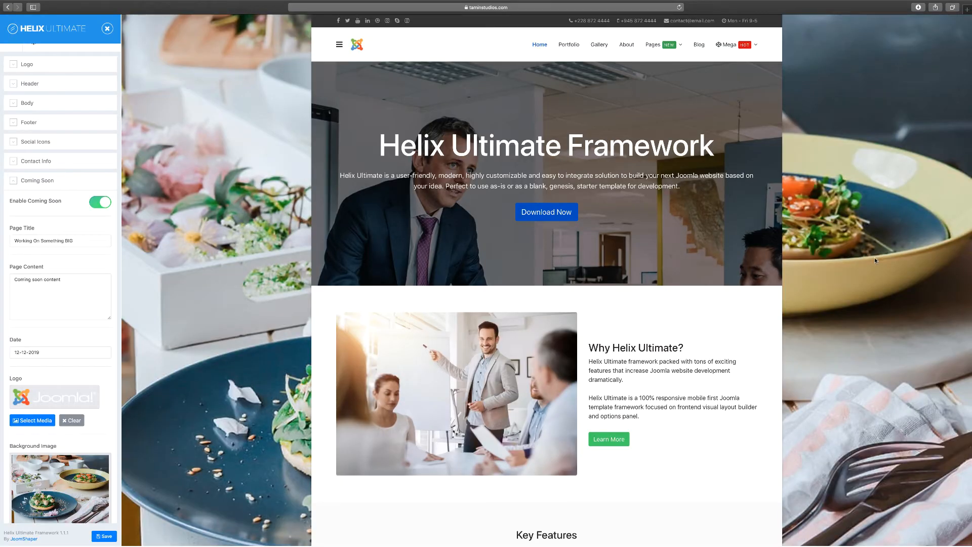
pyautogui.moveTo(729, 307)
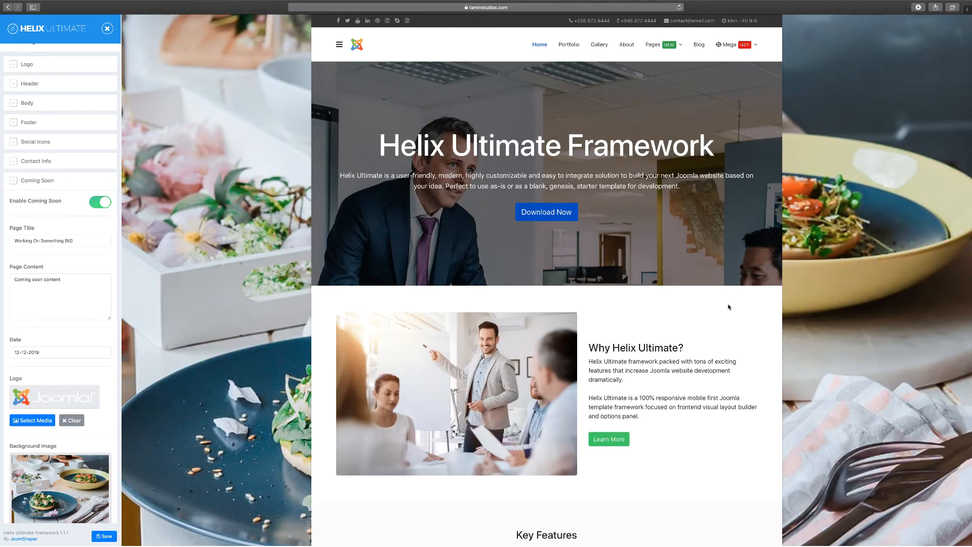
pyautogui.scroll(-3)
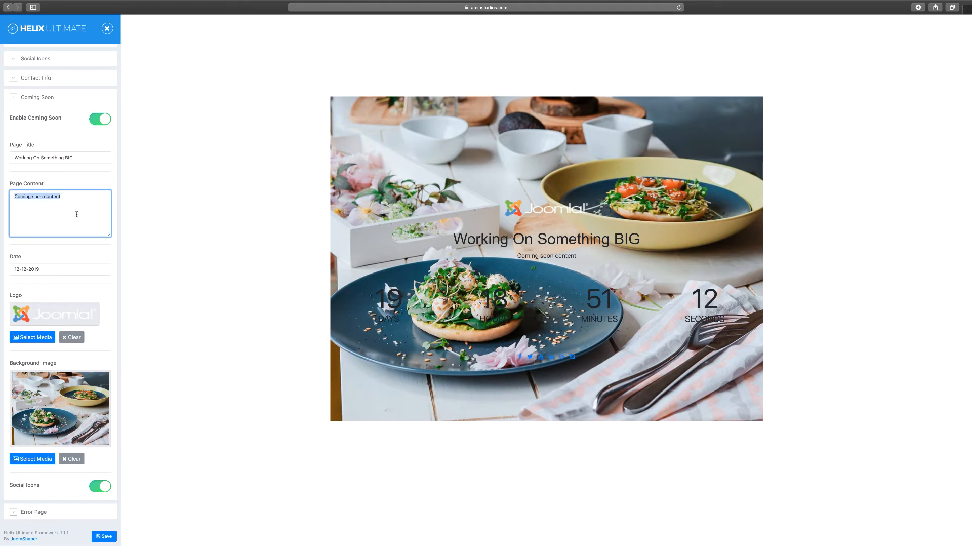
# Replace the Page Content with 'Working on some brand new content for my website. Please check back soon.'.
pyautogui.write('Working on some brand new')
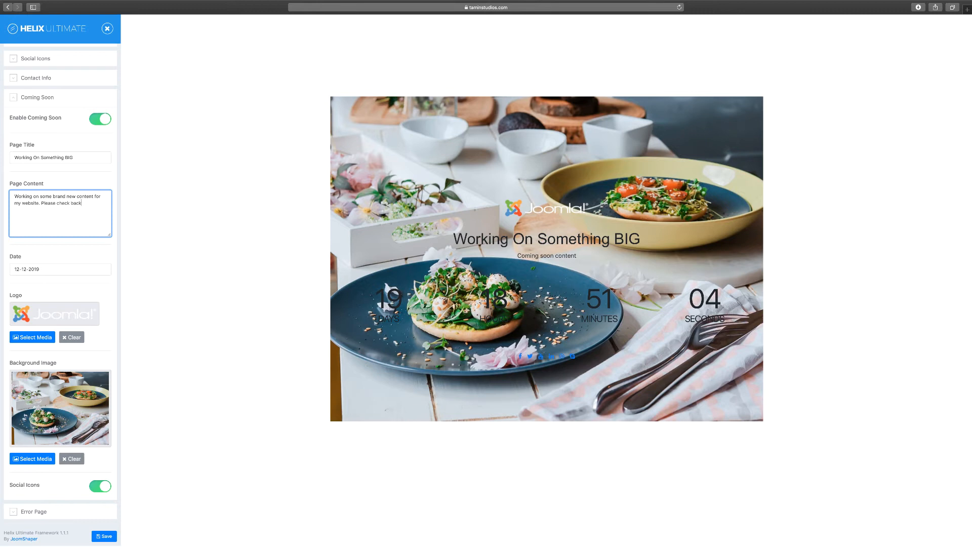
pyautogui.write('soon.')
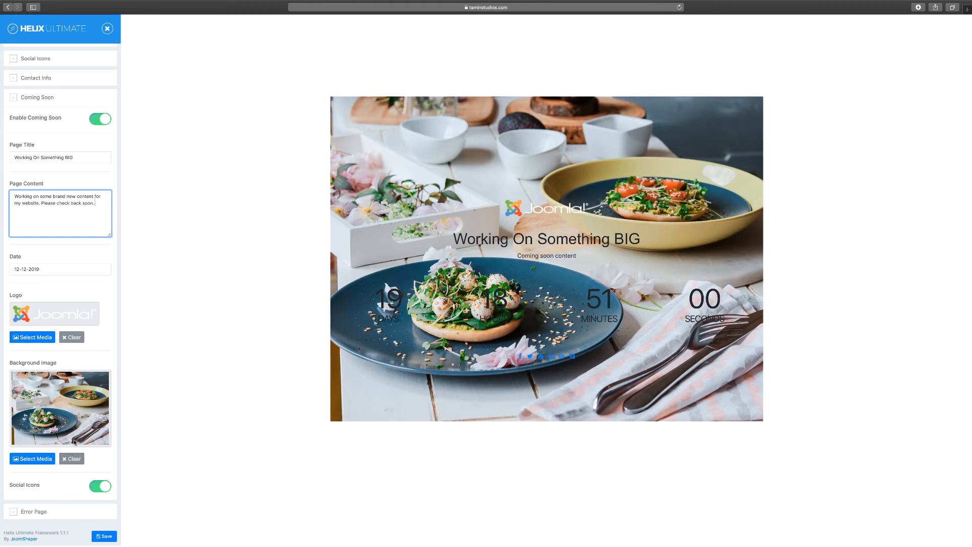
pyautogui.moveTo(106, 471)
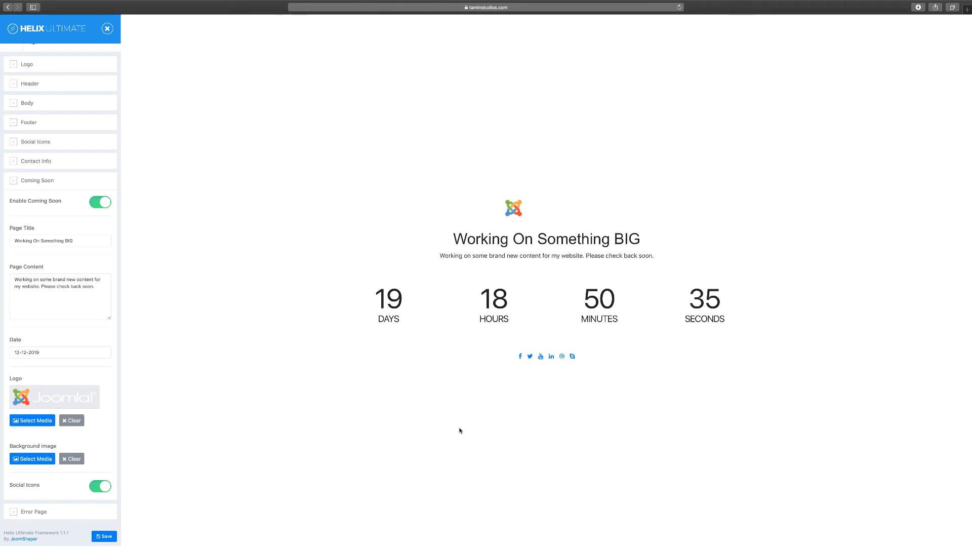
pyautogui.moveTo(84, 328)
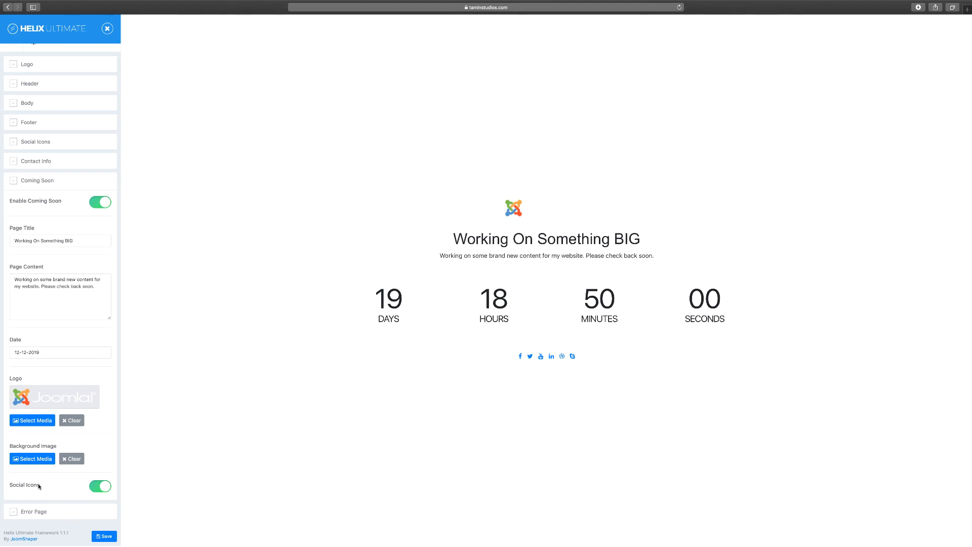
pyautogui.moveTo(579, 360)
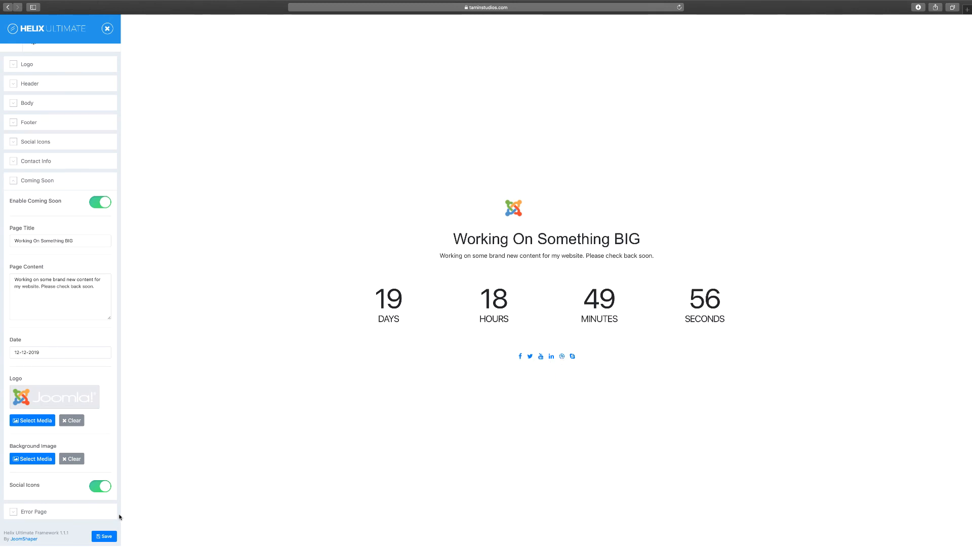
# Hide the social icons, save the settings, and switch Enable Coming Soon off.
pyautogui.click(100, 485)
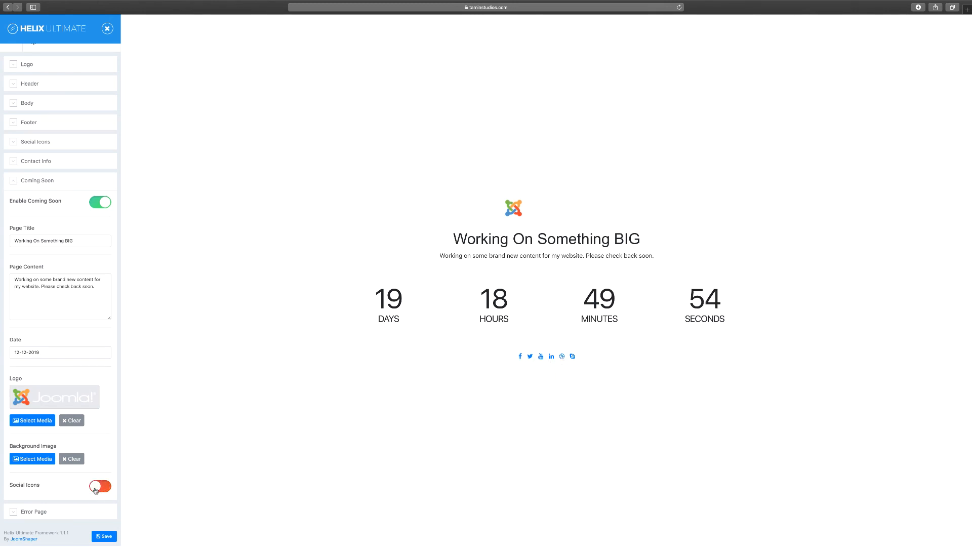
pyautogui.click(100, 485)
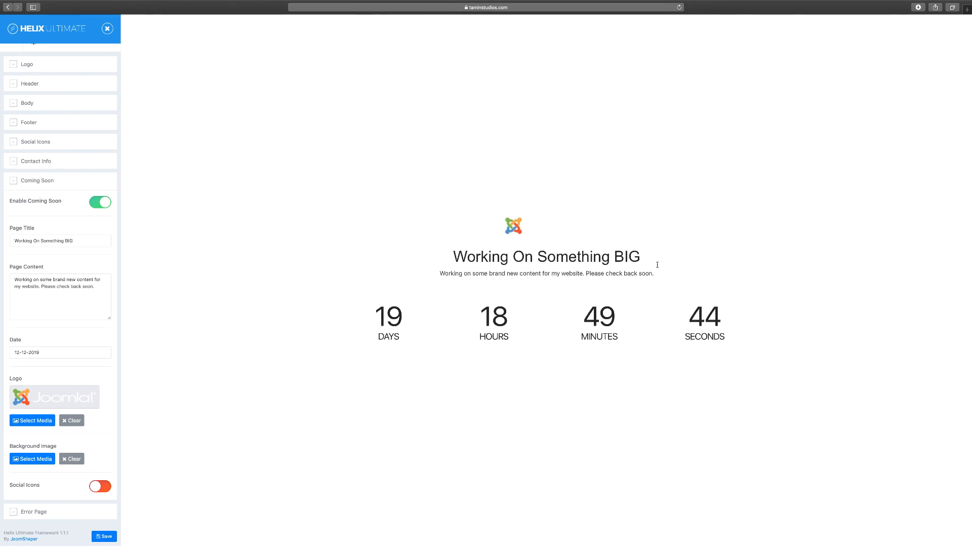
pyautogui.moveTo(647, 364)
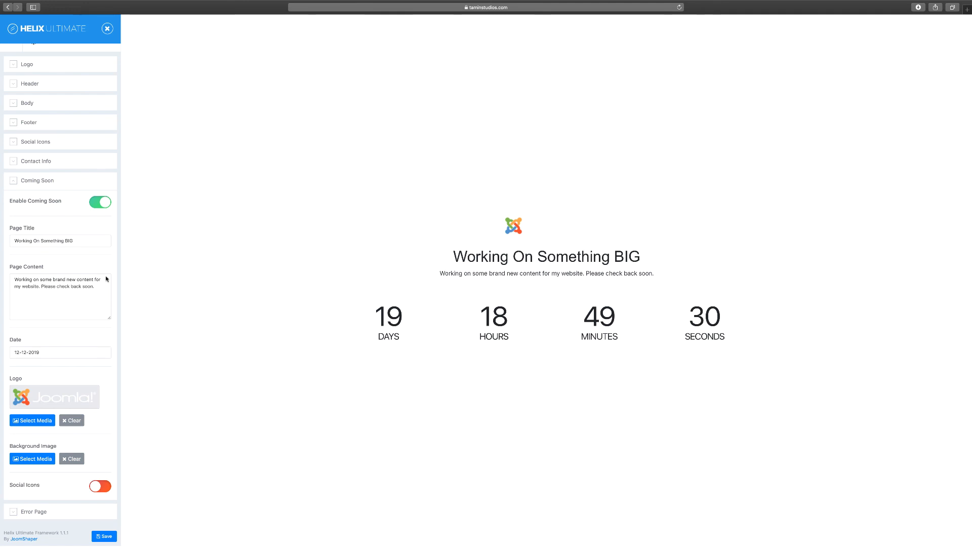
pyautogui.click(99, 201)
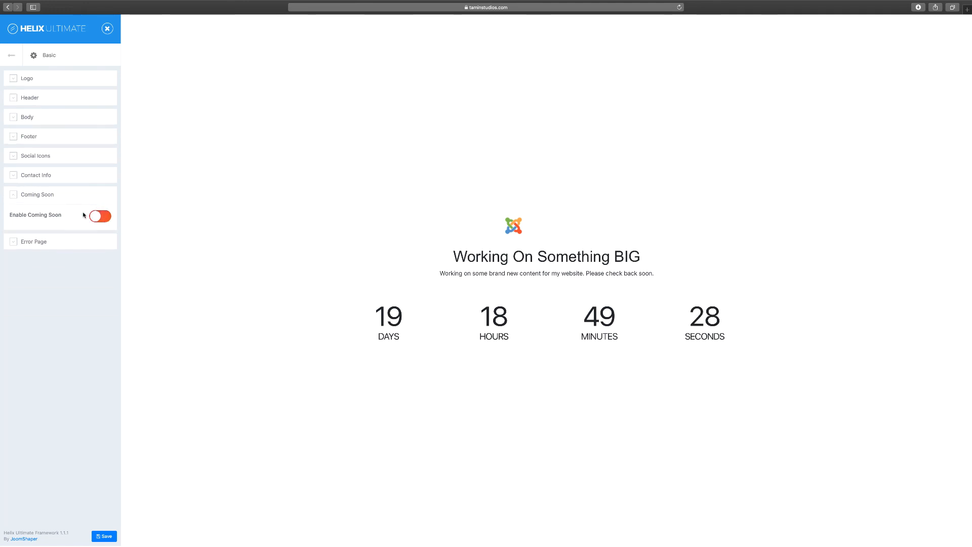